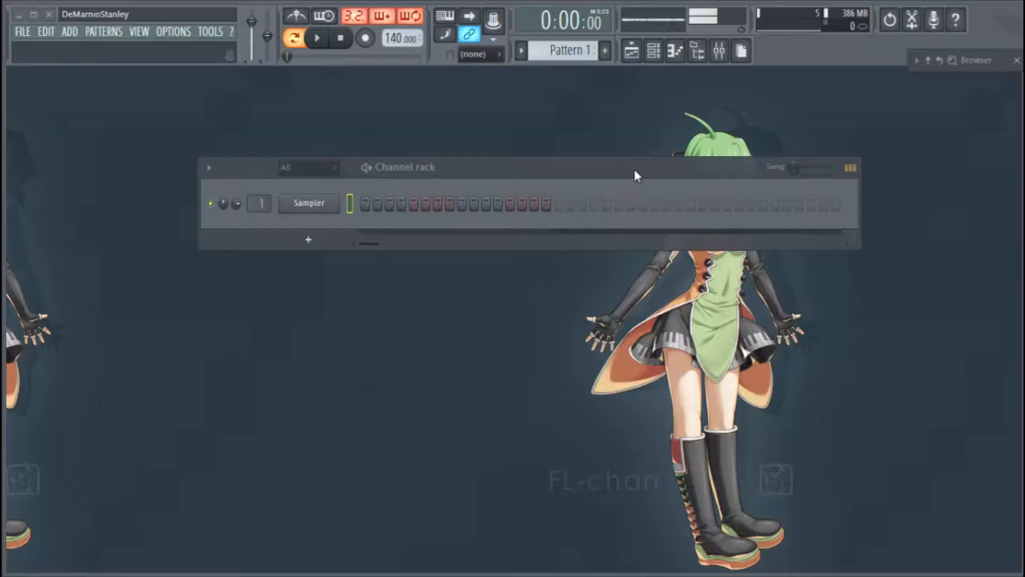
mouse_move(590, 187)
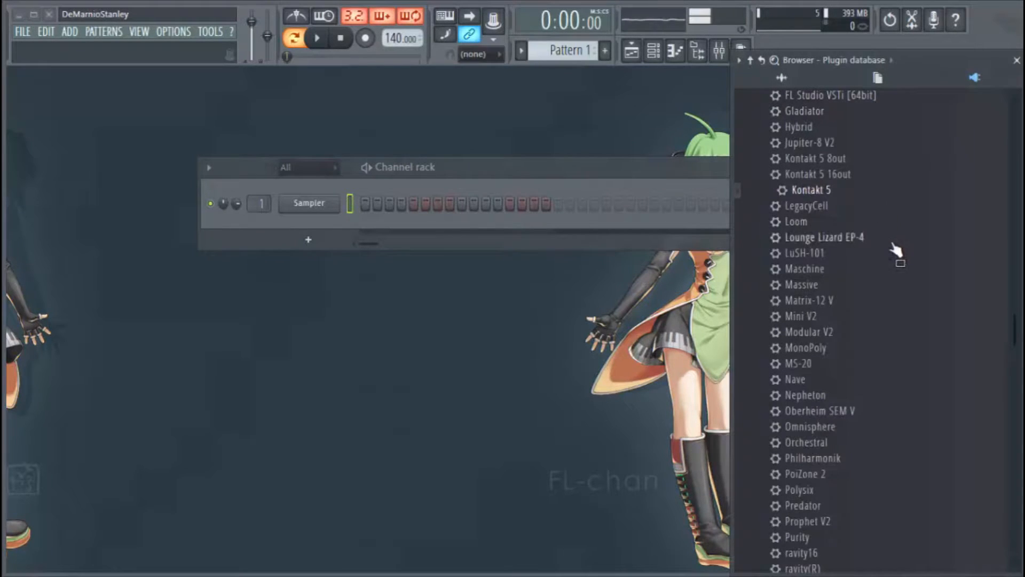
- Load the Gladiator synth from the plugin database list into the Channel rack
scroll(down, 3)
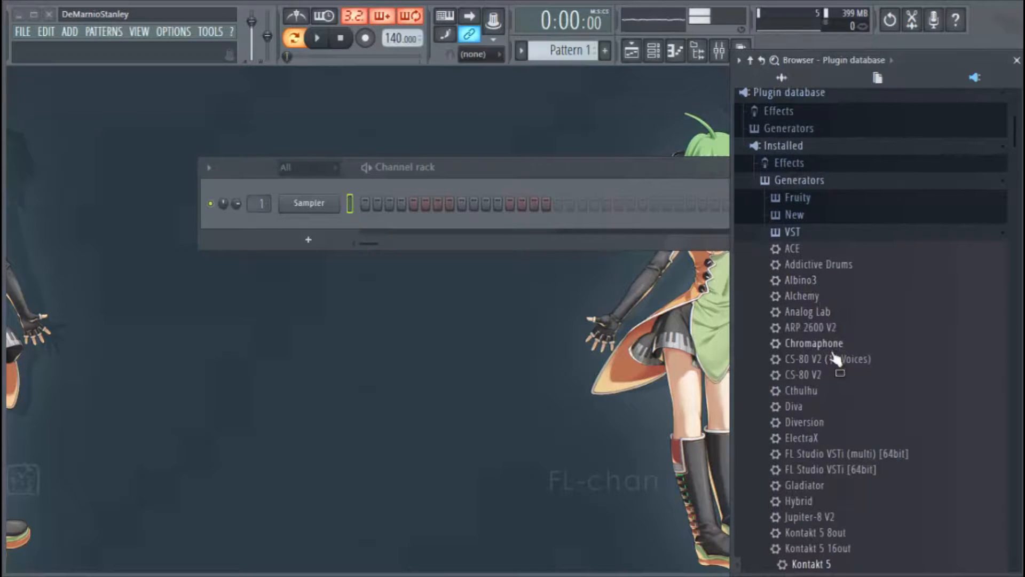
scroll(down, 3)
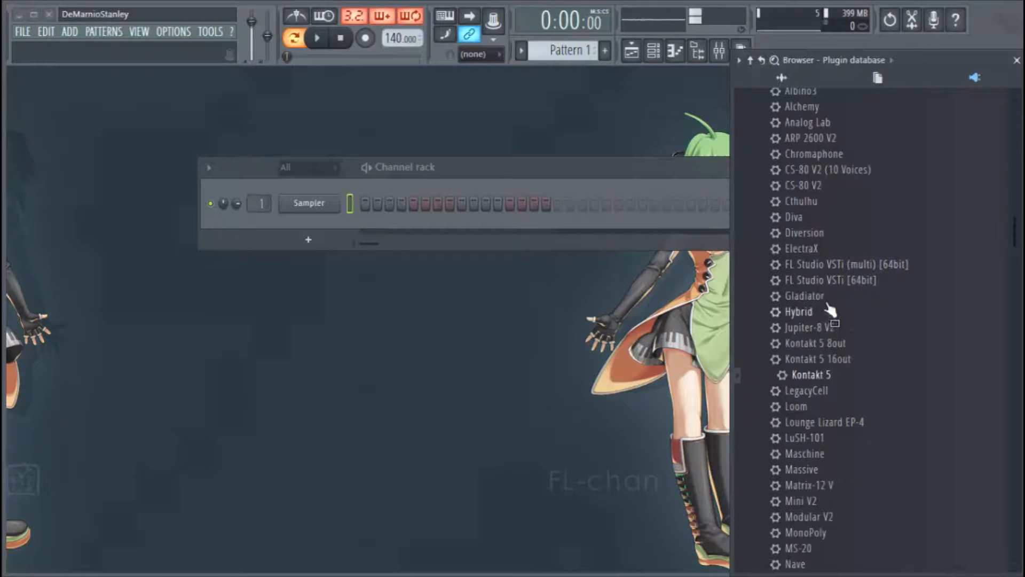
double_click(804, 296)
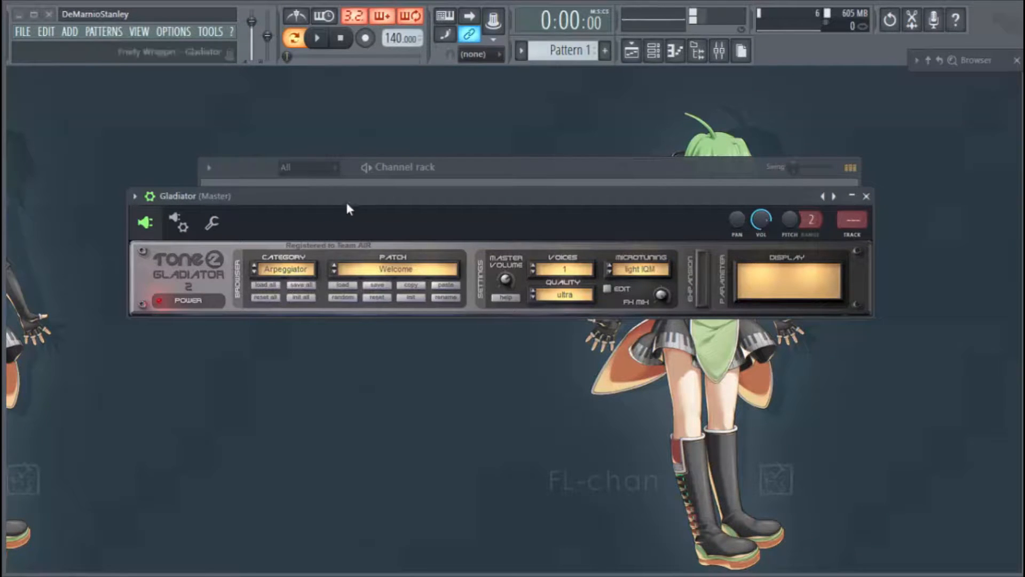
- Close Gladiator's window and drag the Clap sample from the Browser in as a new channel
click(865, 196)
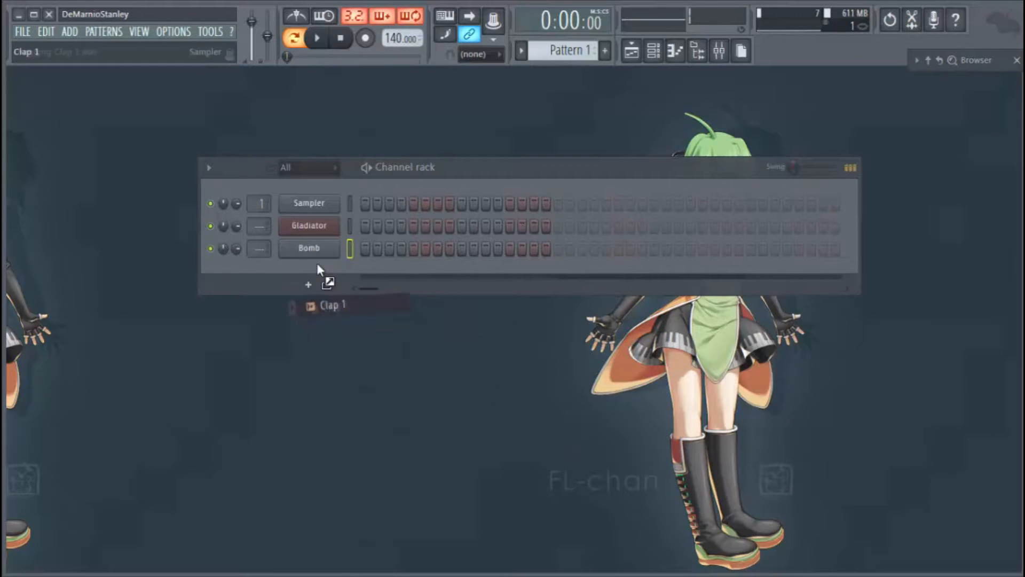
drag(332, 304, 308, 270)
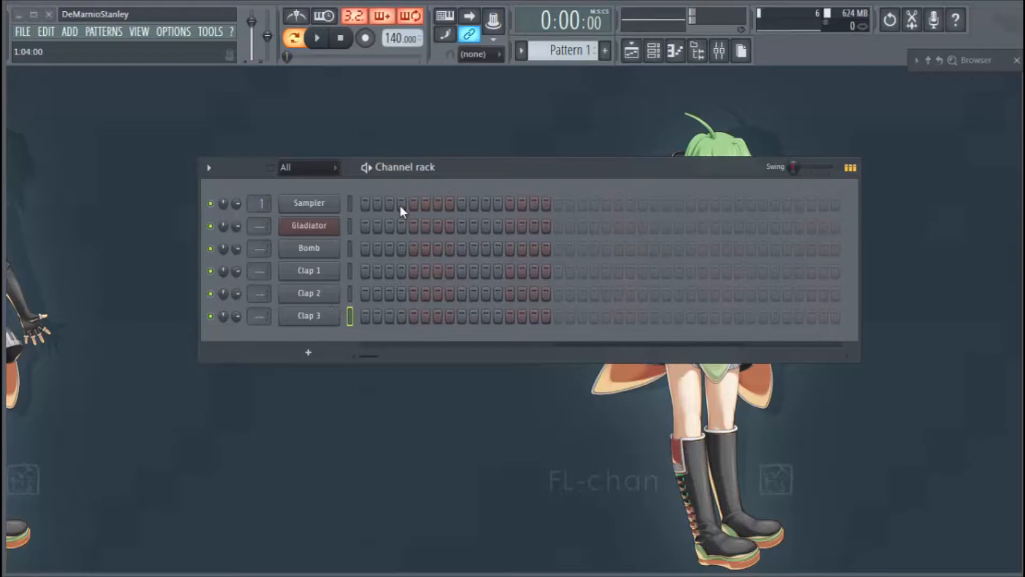
- Begin File > Save as and browse the dialog via Computer into Local Disk (C:)
click(22, 31)
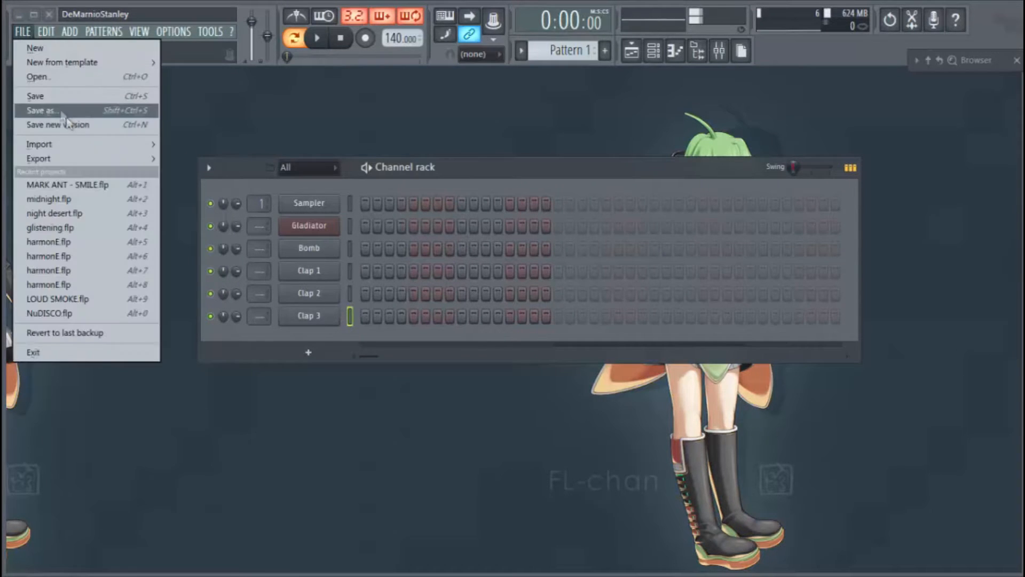
click(41, 110)
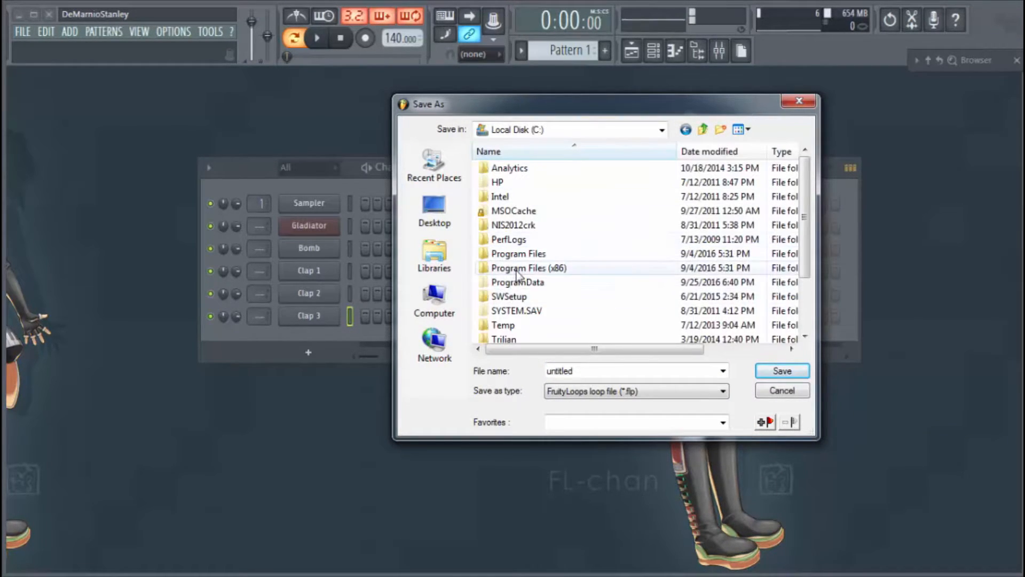
double_click(529, 267)
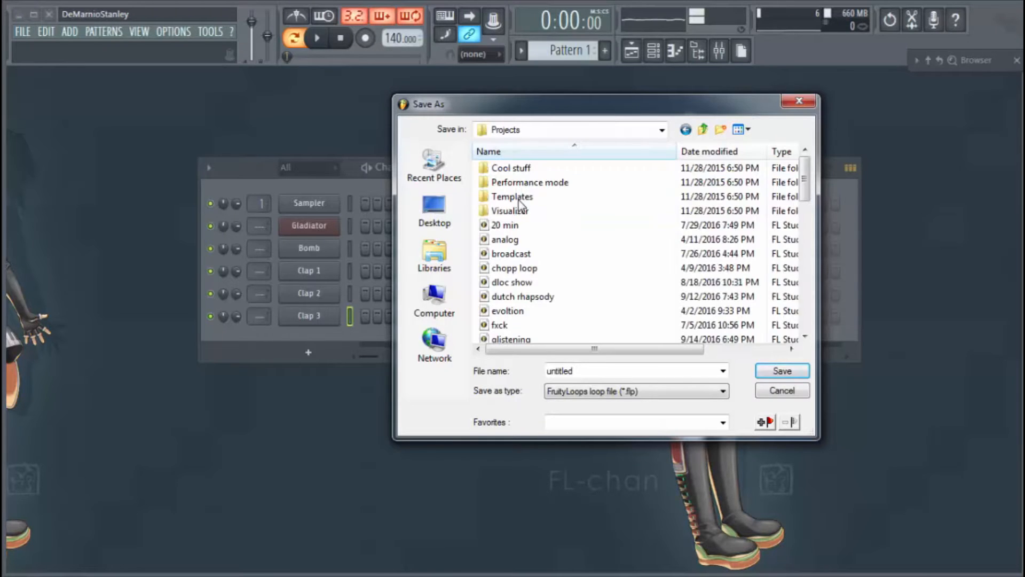
double_click(511, 196)
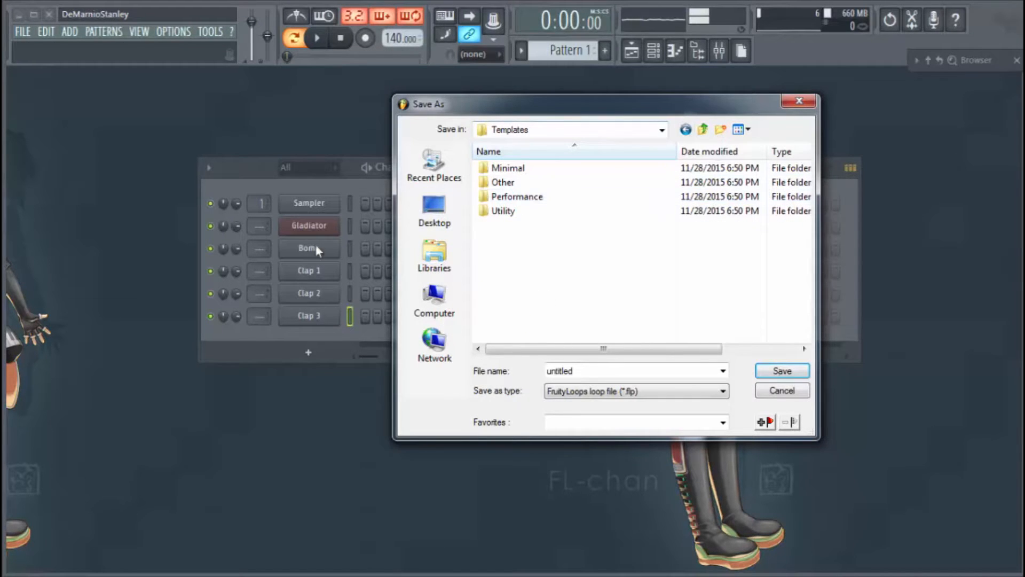
click(433, 301)
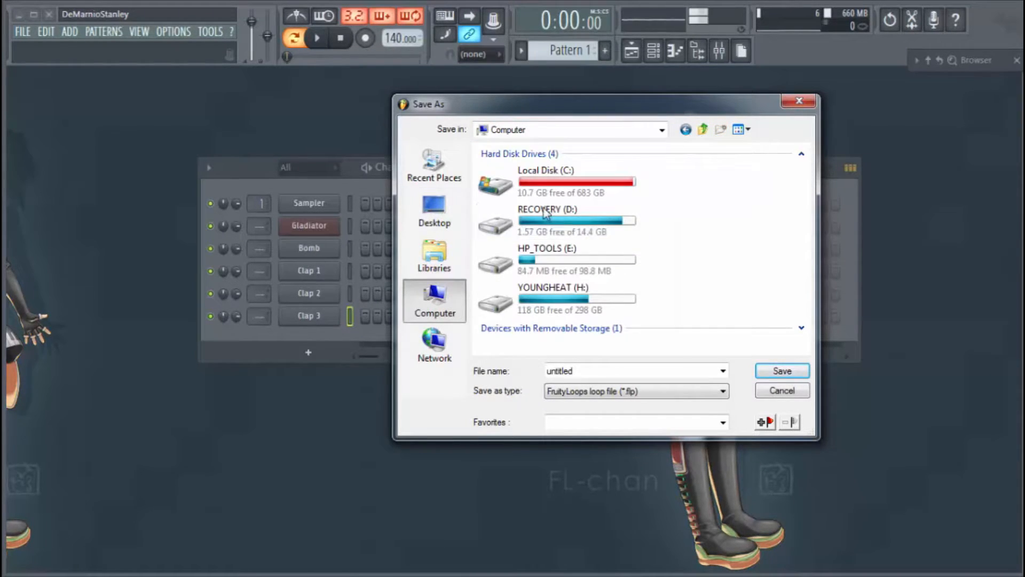
double_click(545, 181)
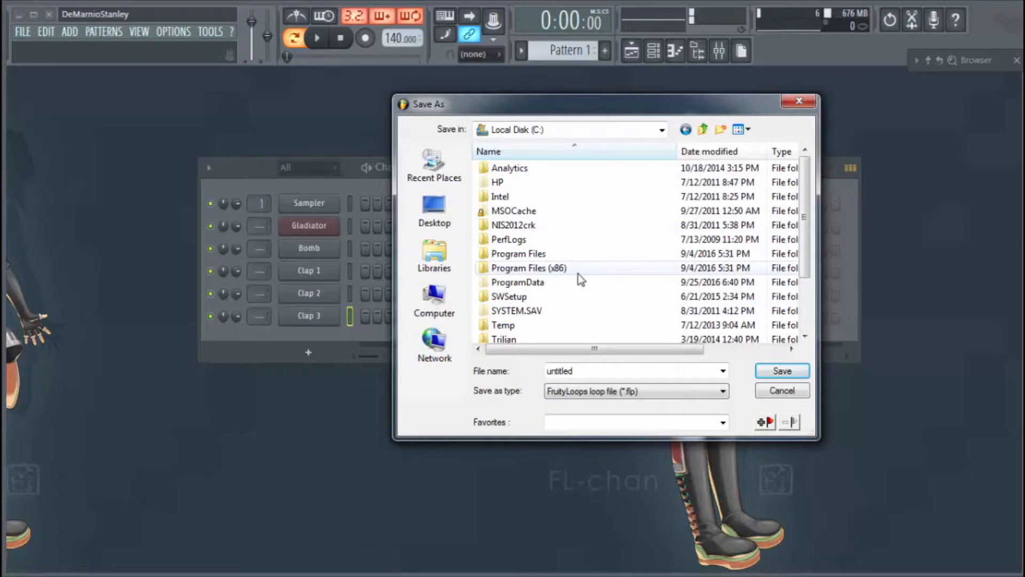
- Navigate Program Files (x86) > Image-Line > FL Studio 12 > Data > Projects
double_click(527, 267)
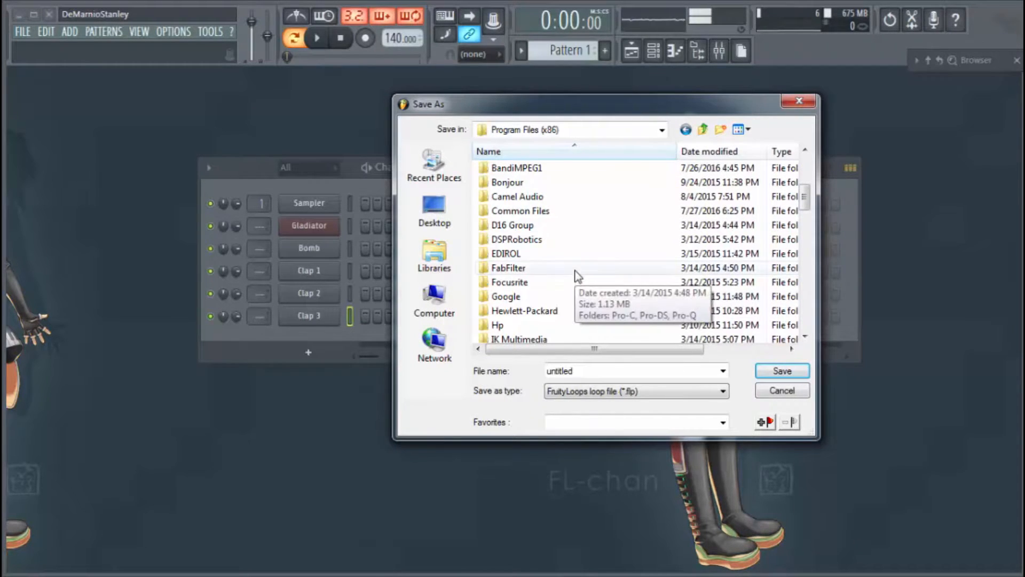
scroll(down, 3)
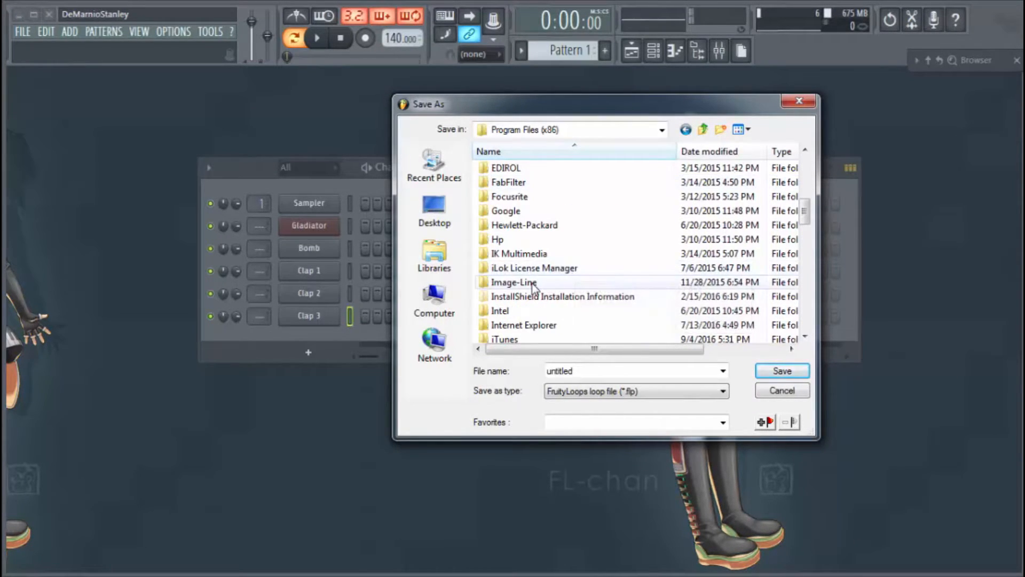
double_click(514, 282)
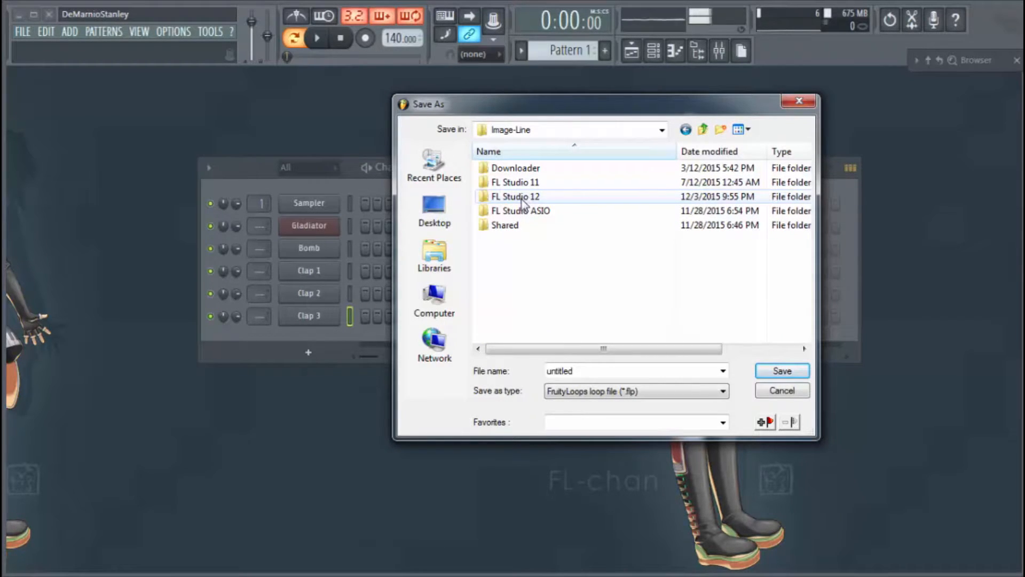
double_click(515, 196)
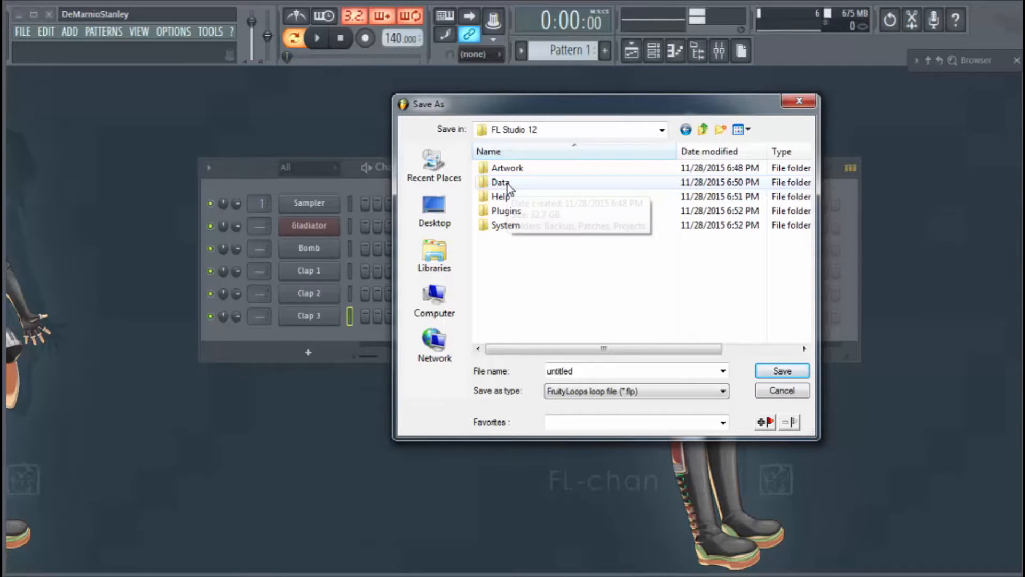
double_click(500, 181)
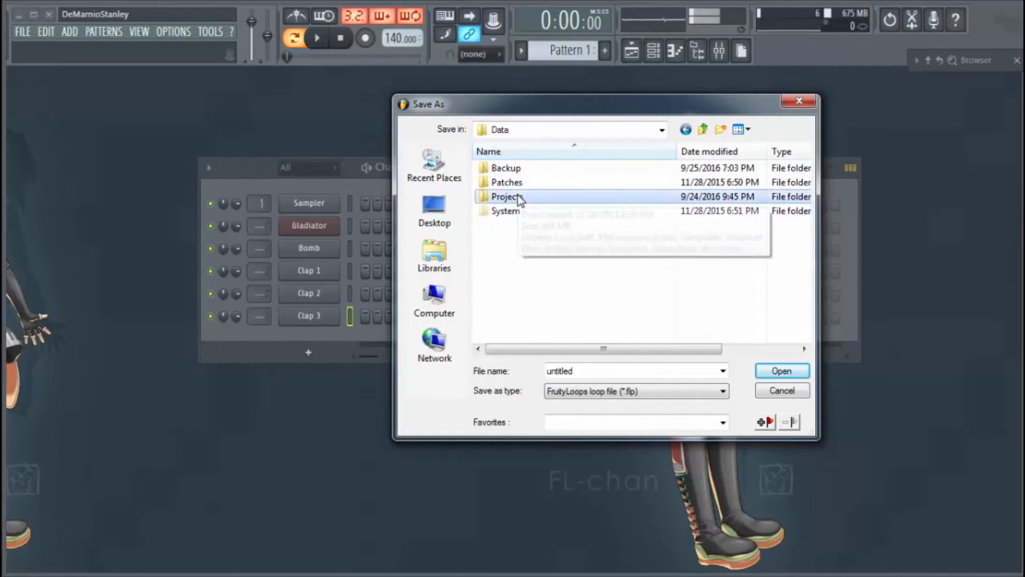
double_click(505, 197)
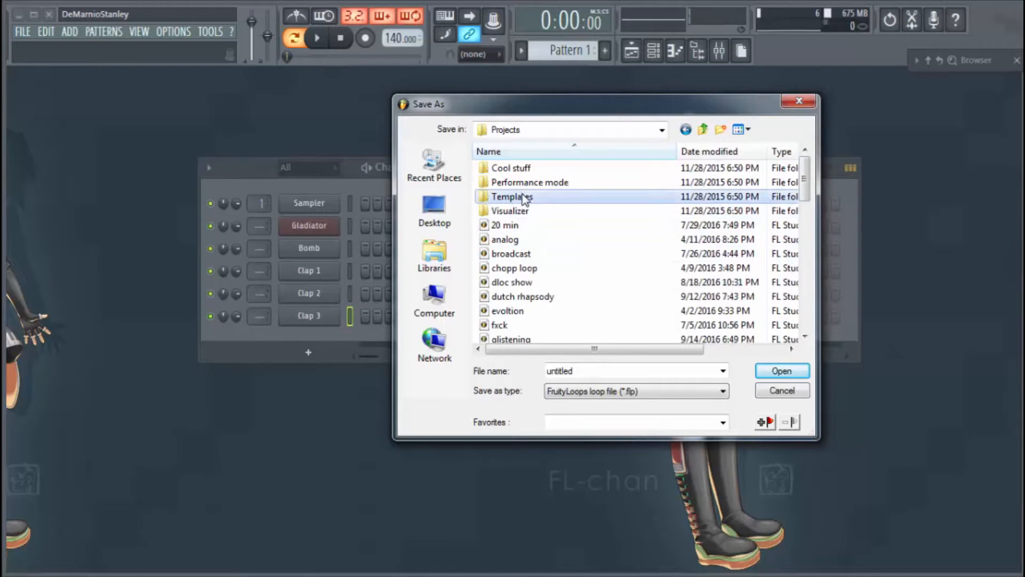
- Enter the Templates folder and look into the Other templates folder before going back up
double_click(512, 197)
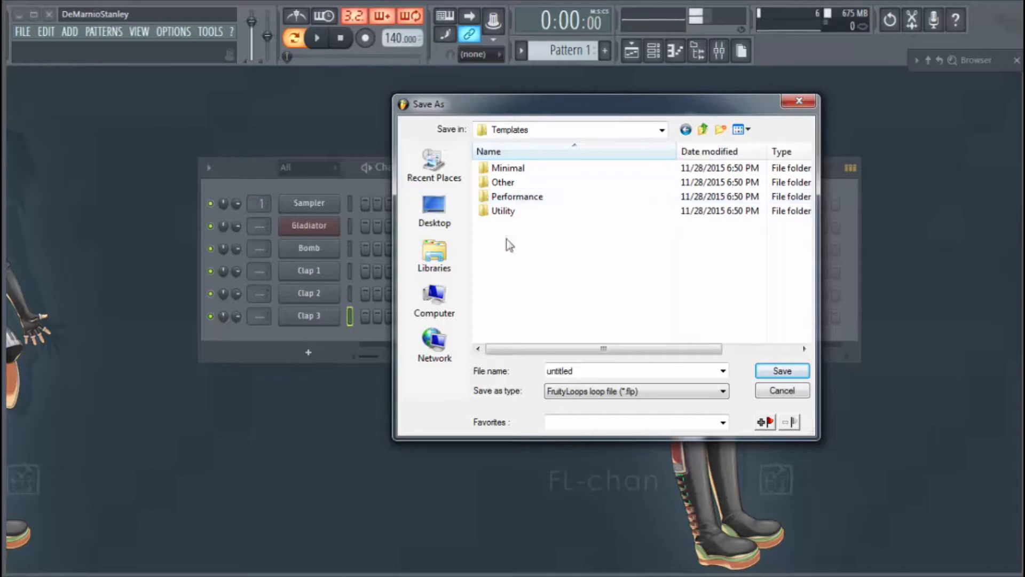
click(503, 181)
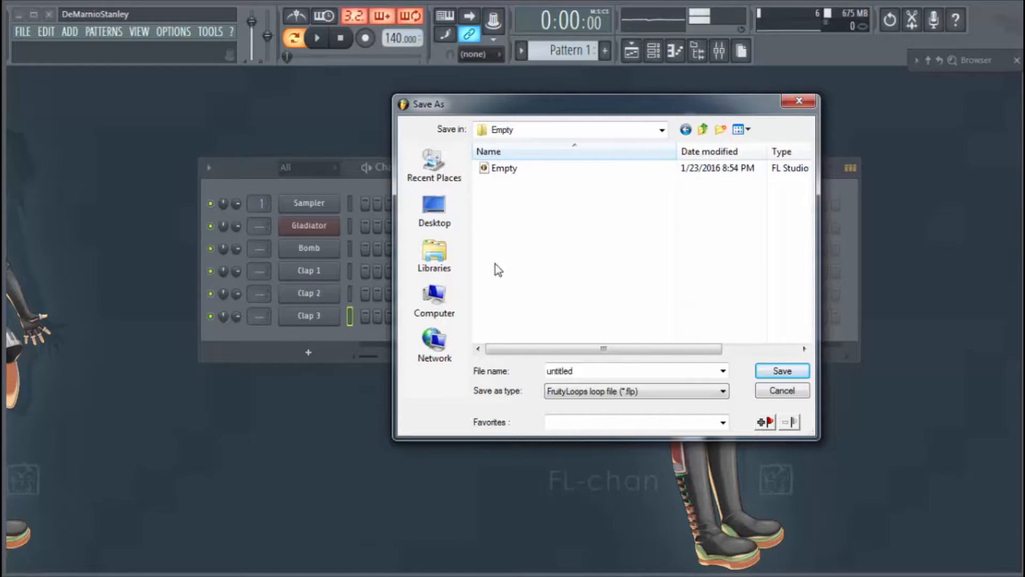
mouse_move(573, 206)
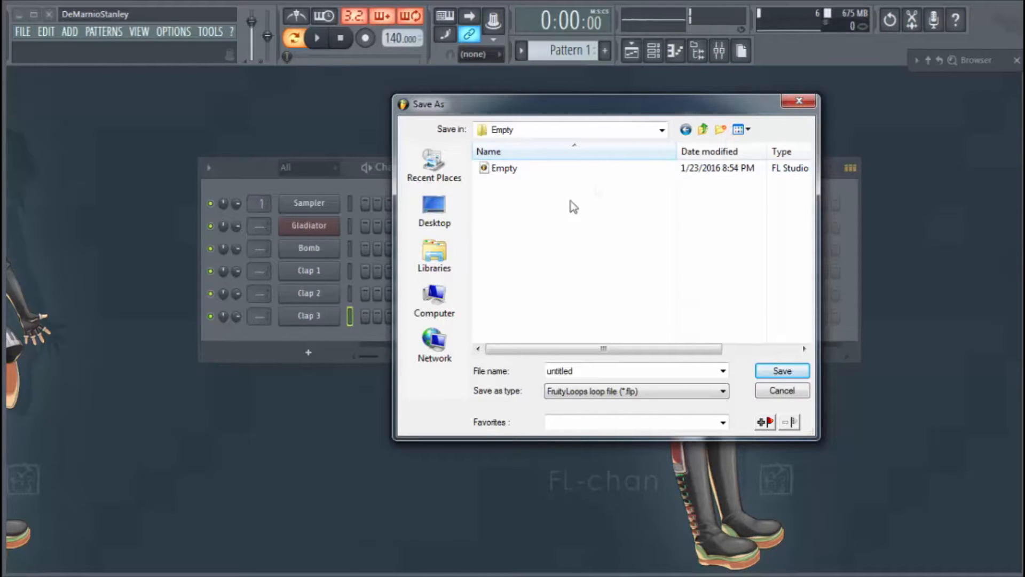
click(685, 129)
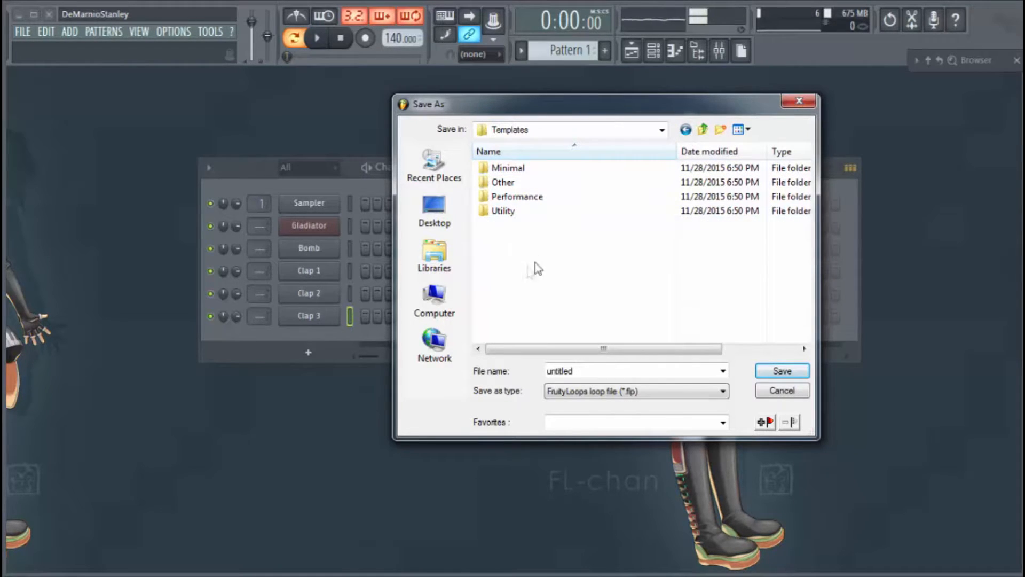
click(502, 182)
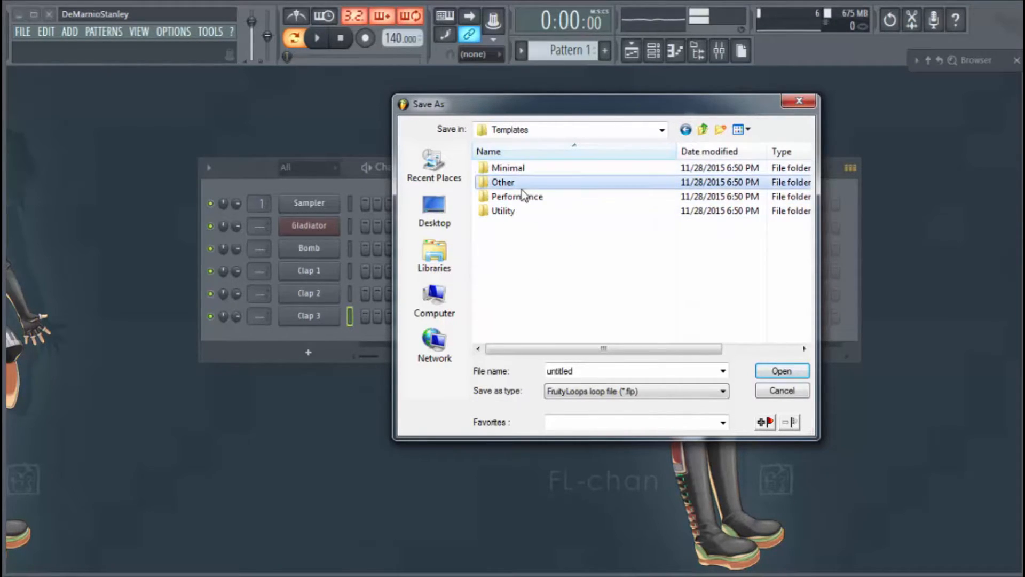
double_click(503, 182)
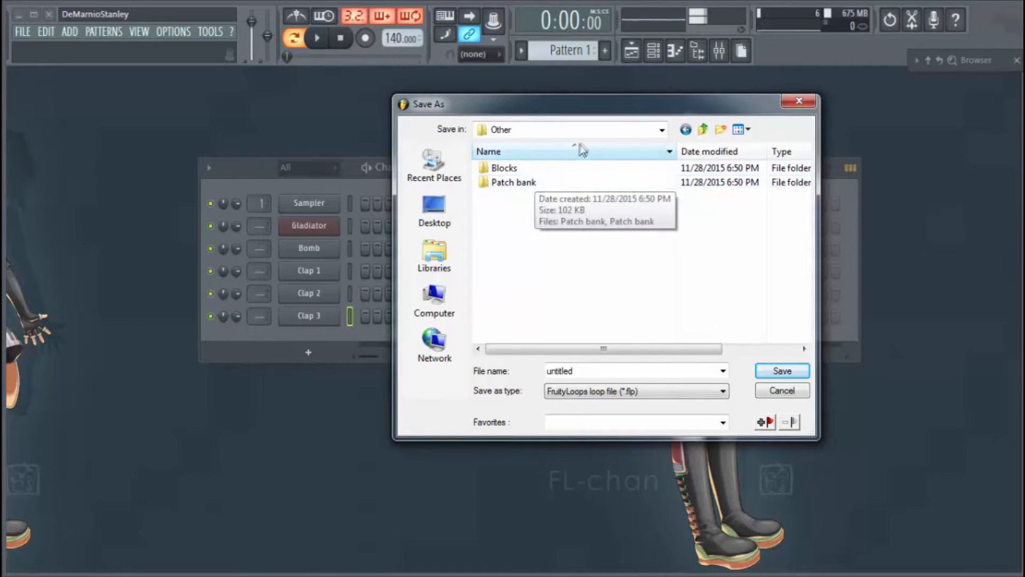
click(701, 130)
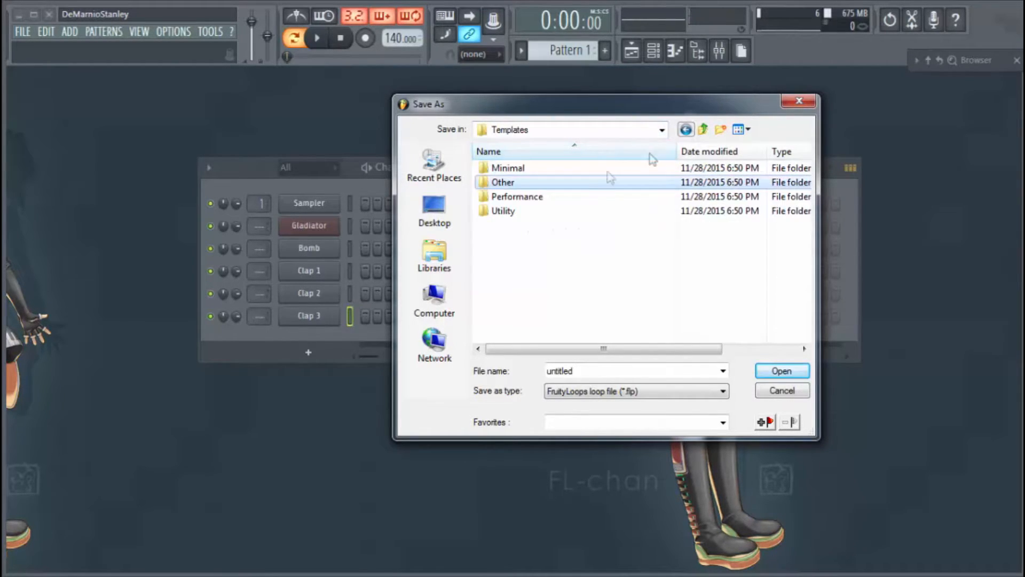
- Enter the Minimal templates folder and then its Empty folder
double_click(508, 167)
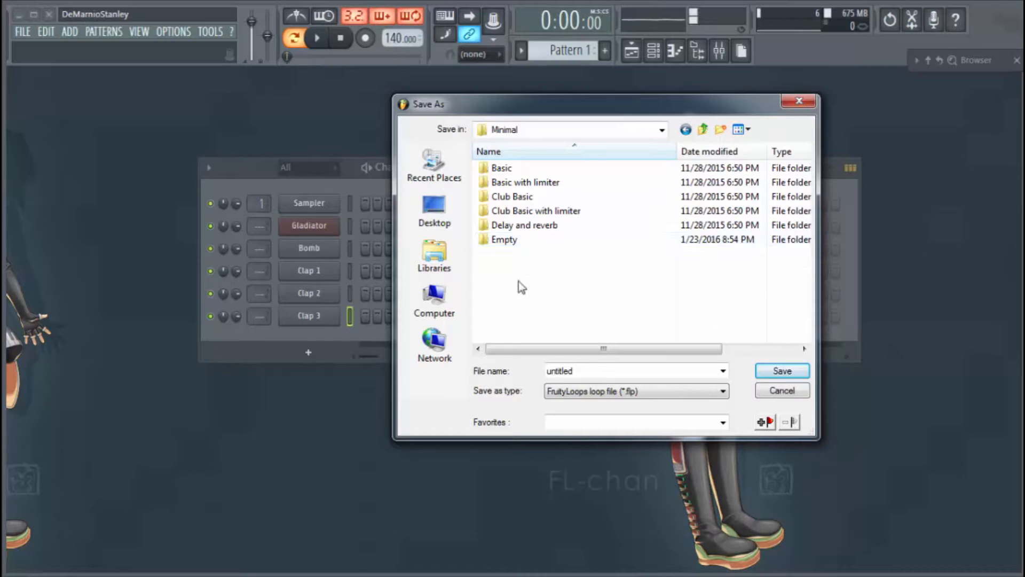
click(634, 371)
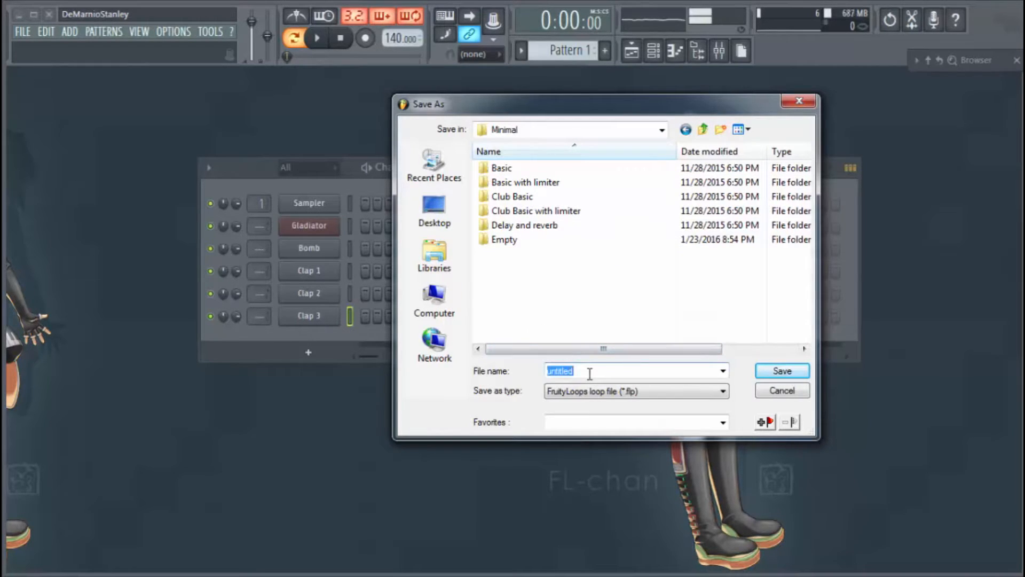
double_click(503, 241)
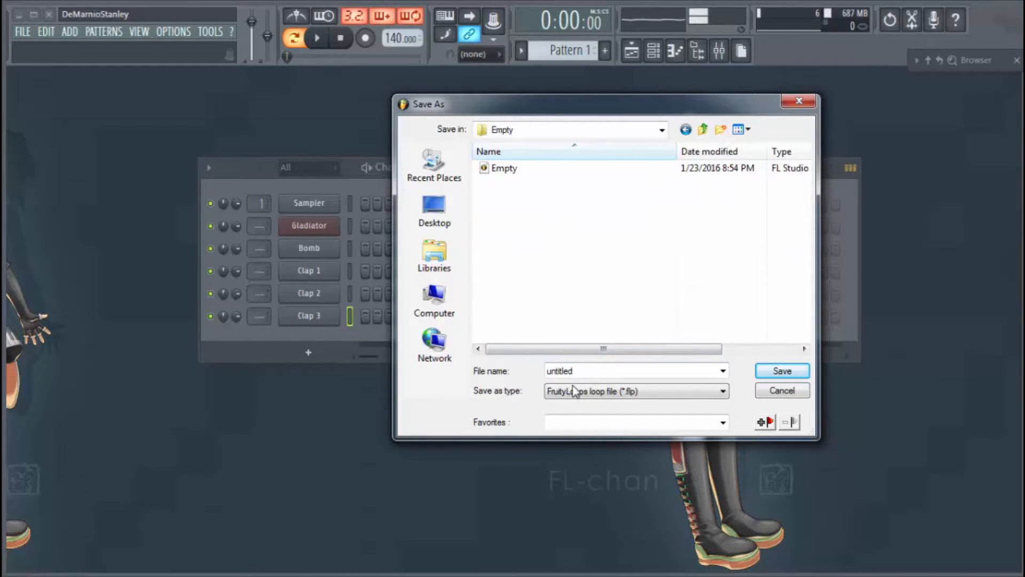
- Name the file 'Starter' and save it in the Empty folder
click(631, 371)
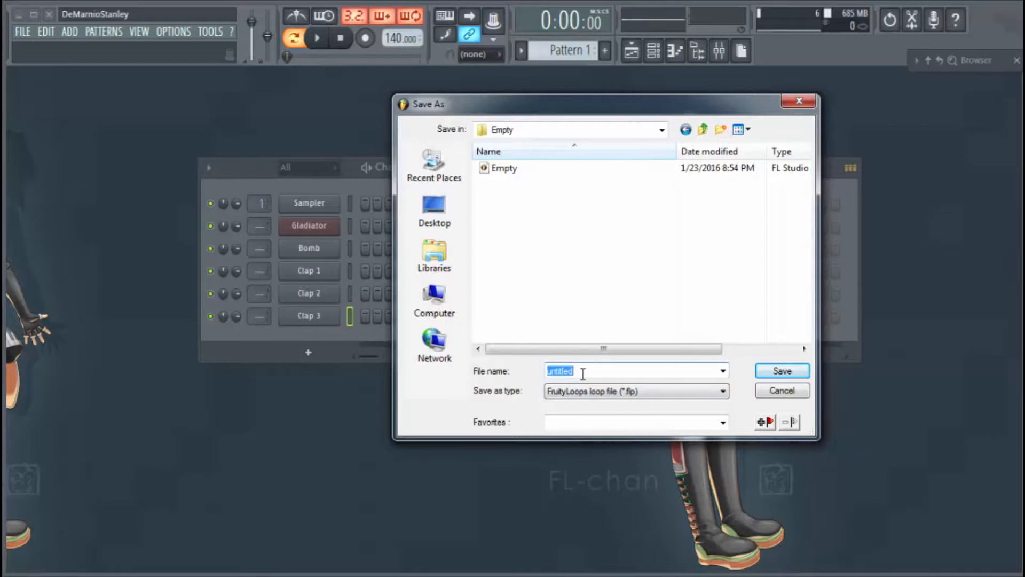
text(Starter)
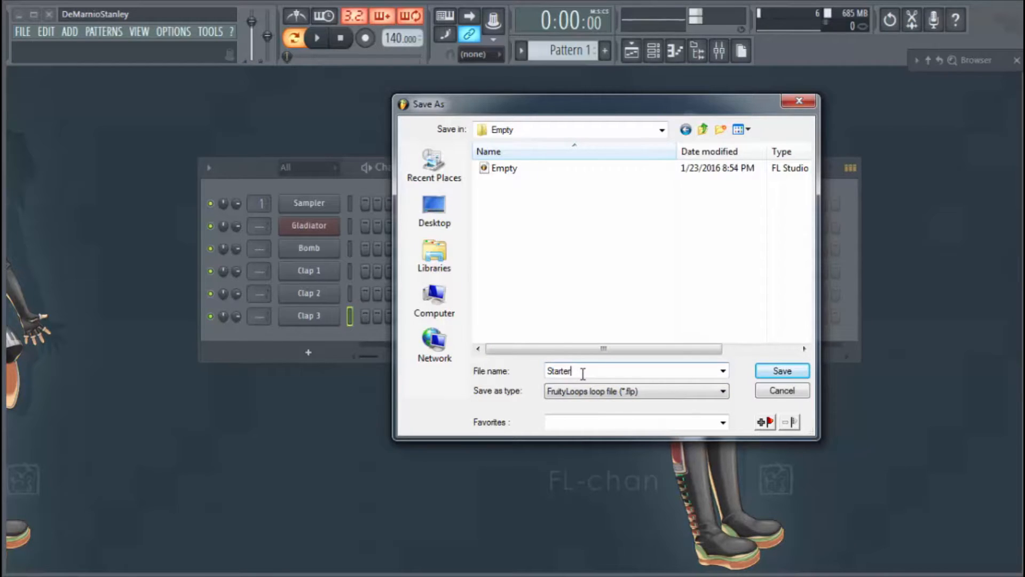
click(782, 371)
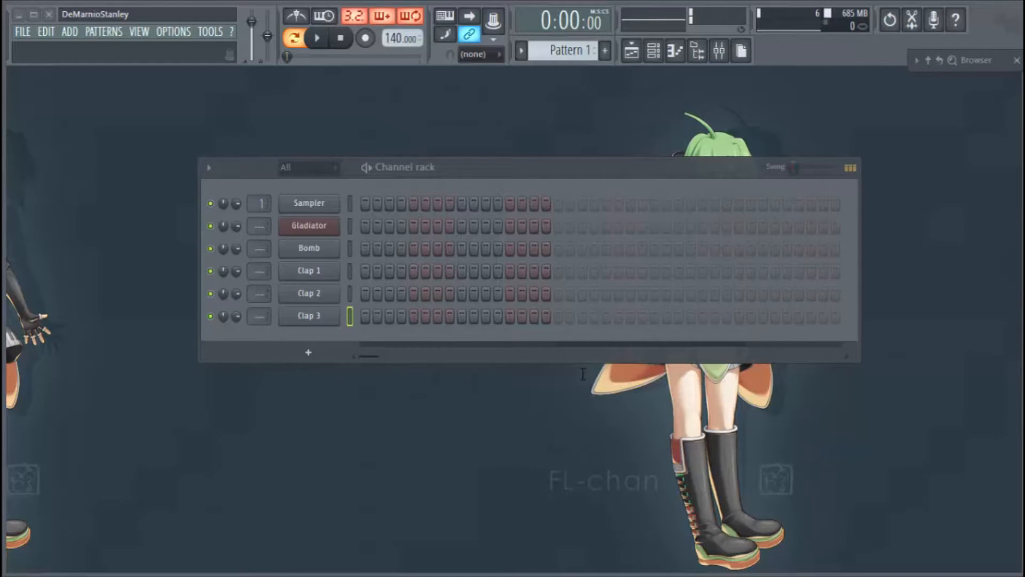
- Save with Ctrl+S and bring up the File commands for a new blank project
key(ctrl+s)
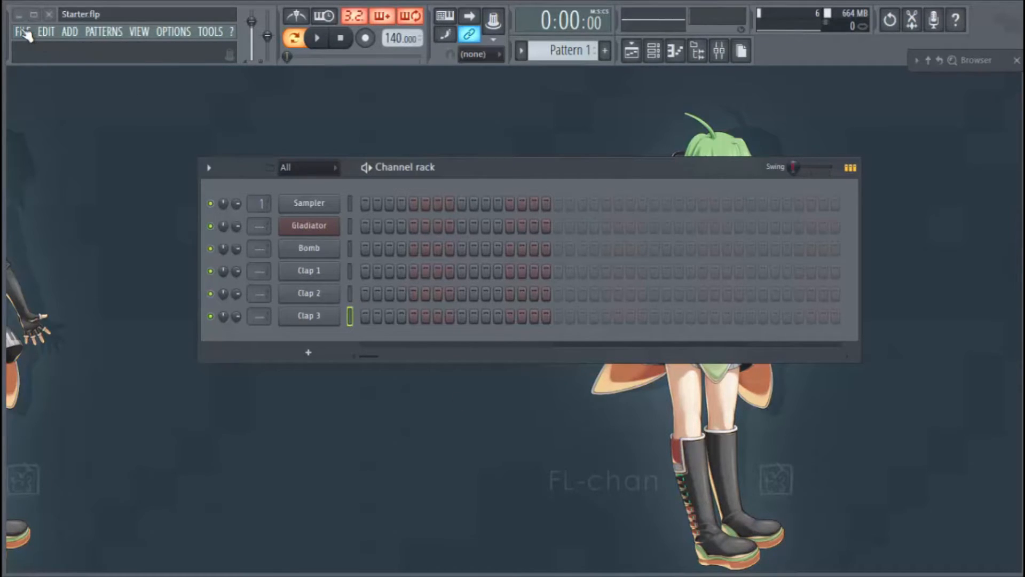
click(23, 31)
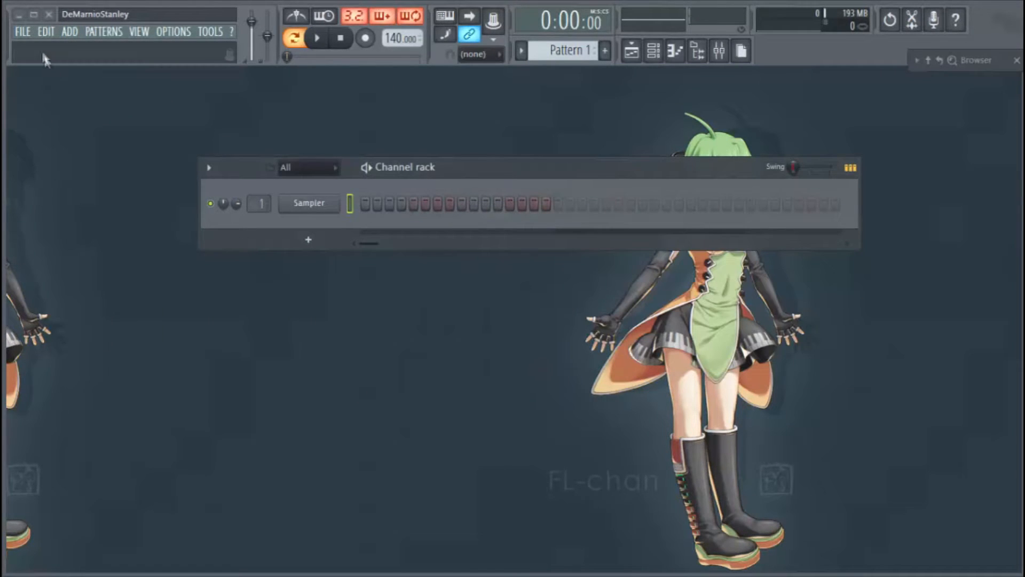
- Create a new project from the Minimal > Starter template, restoring all six channels
click(22, 31)
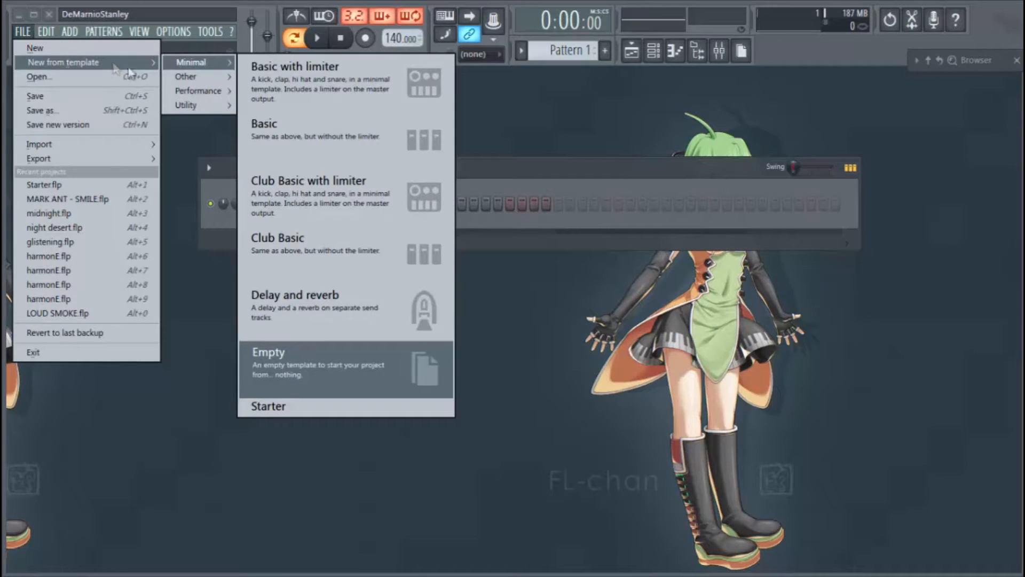
mouse_move(314, 370)
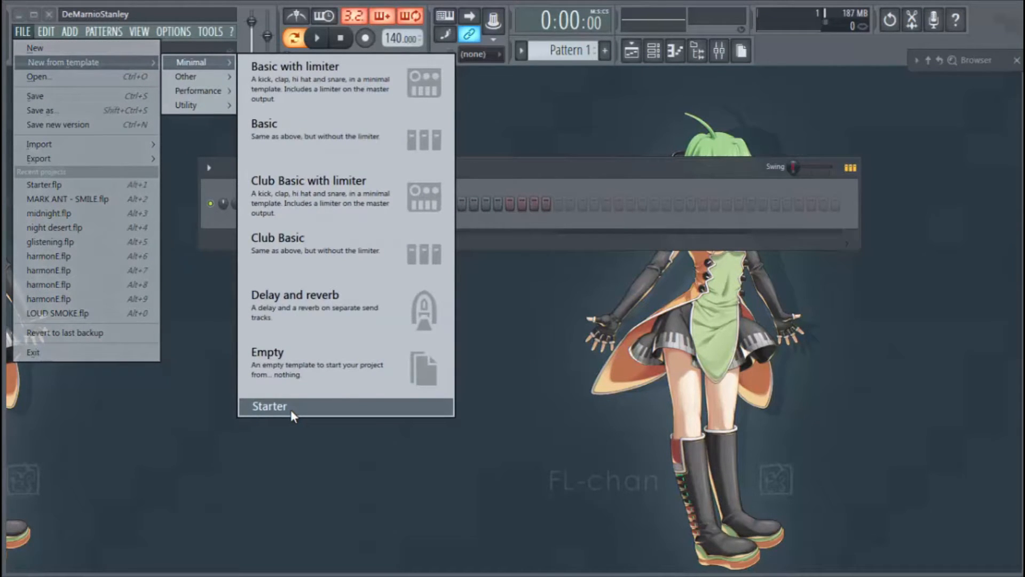
click(269, 405)
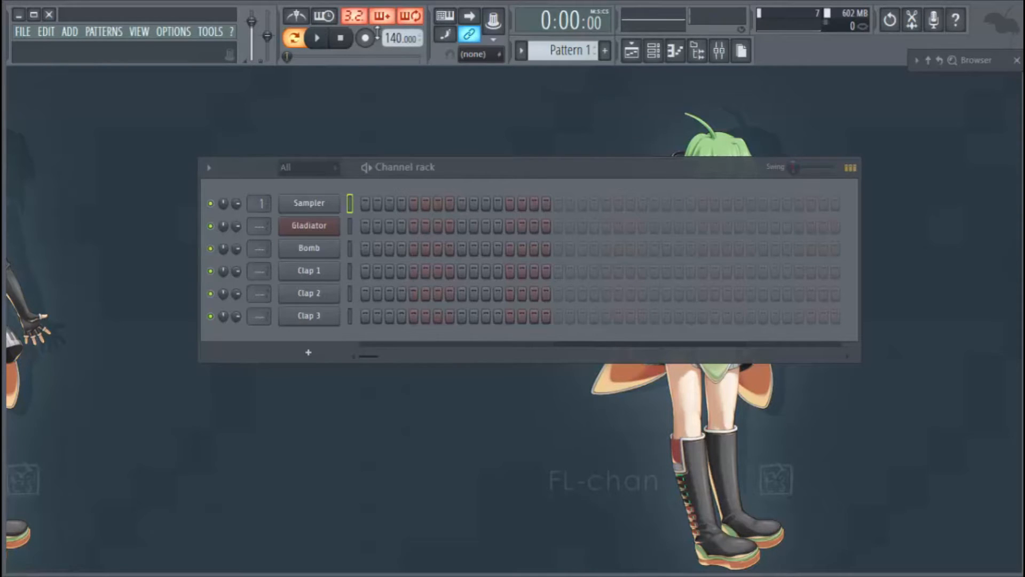
click(22, 31)
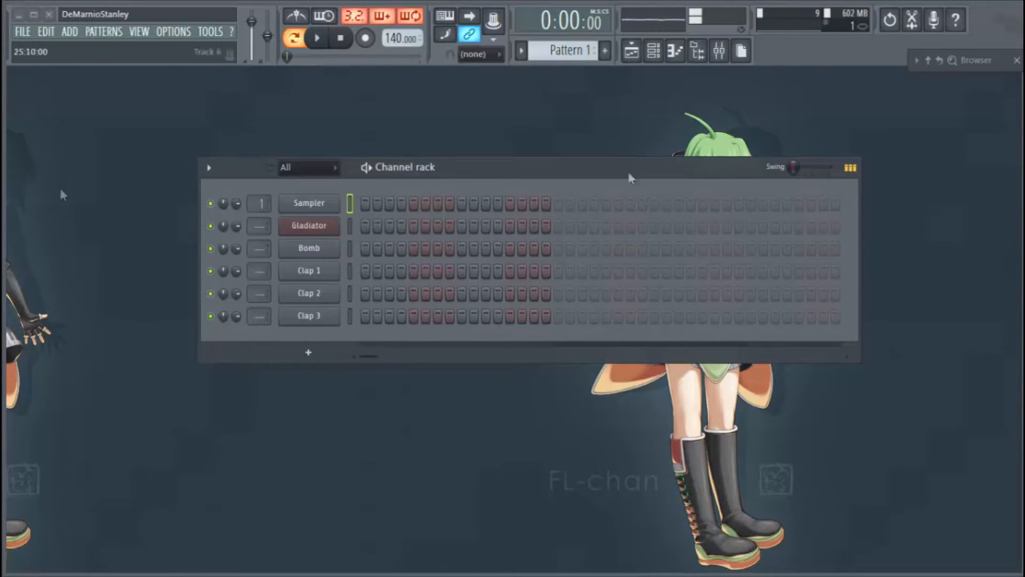
click(309, 226)
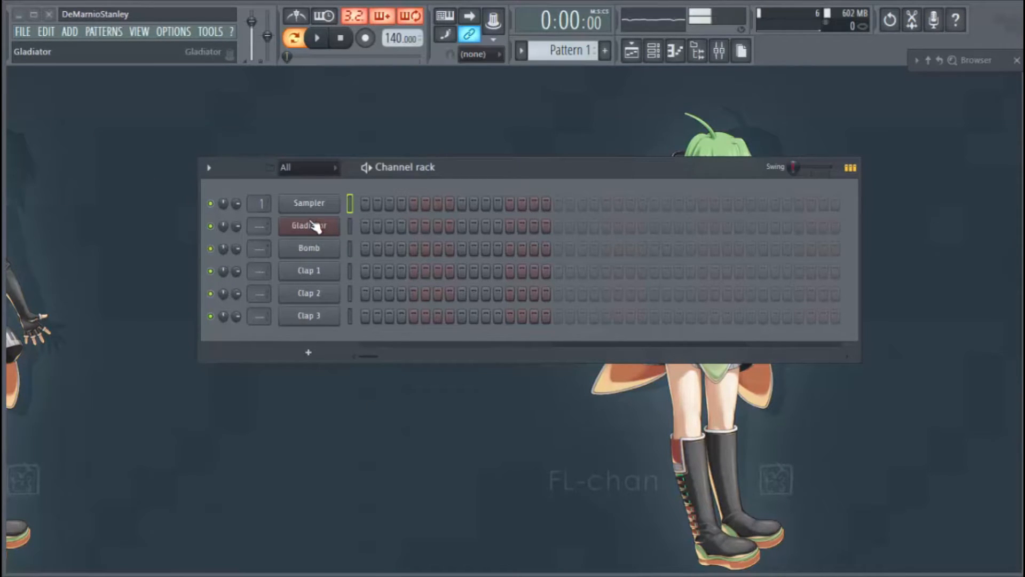
click(308, 270)
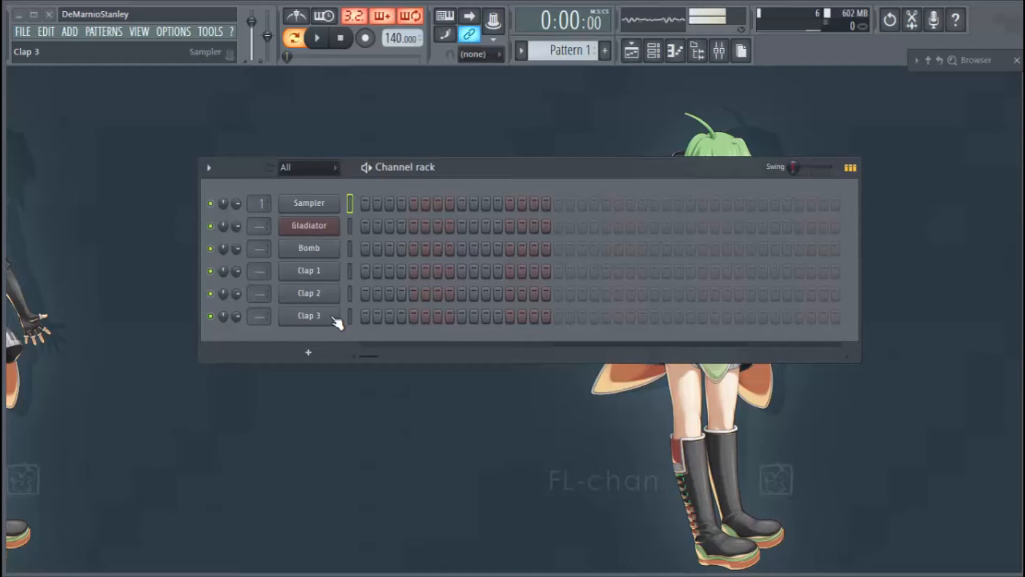
click(307, 292)
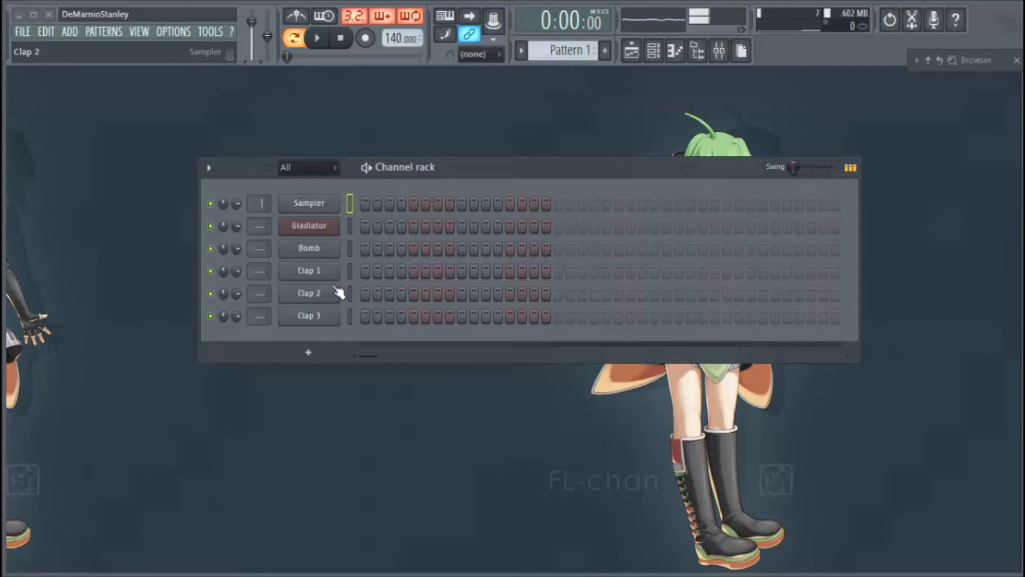
click(309, 316)
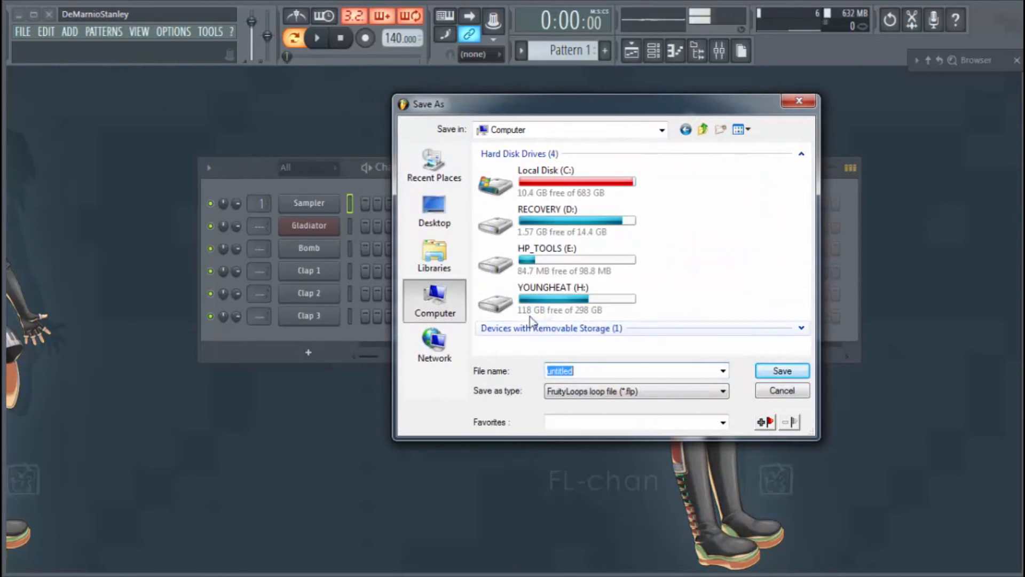
- Browse C: > Program Files (x86) > Image-Line > FL Studio 12 > Templates, then cancel the save
double_click(537, 181)
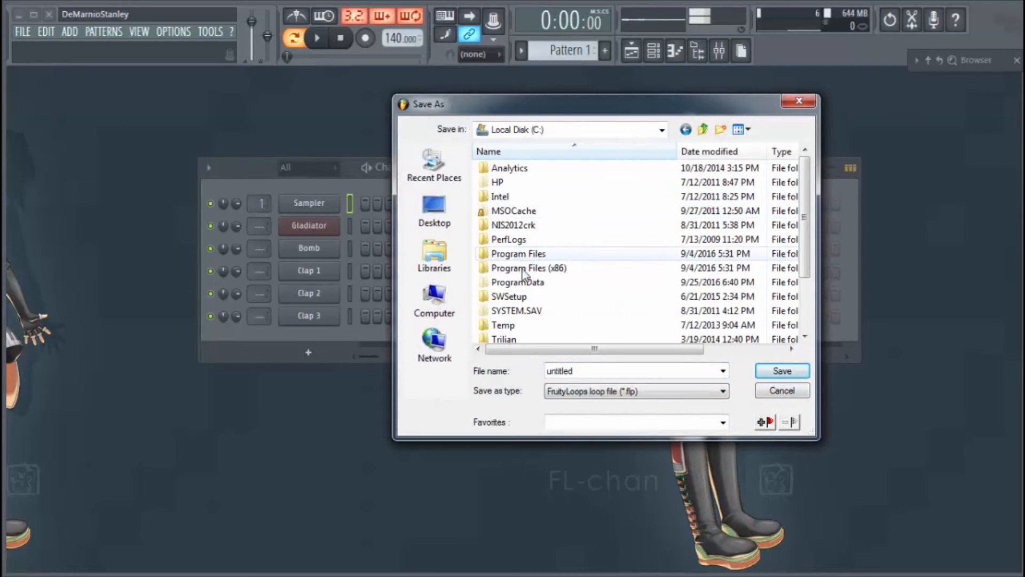
double_click(528, 267)
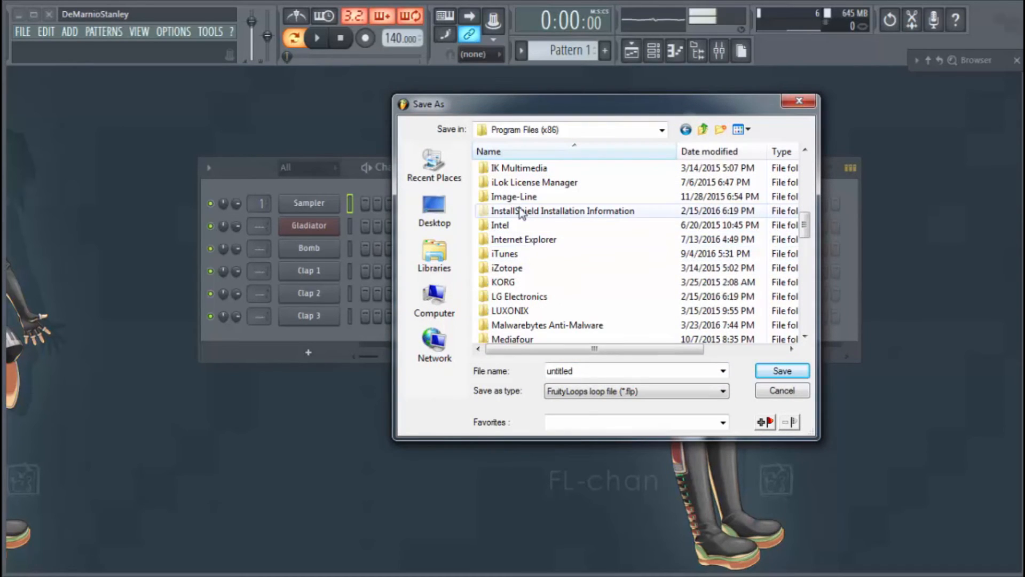
double_click(514, 196)
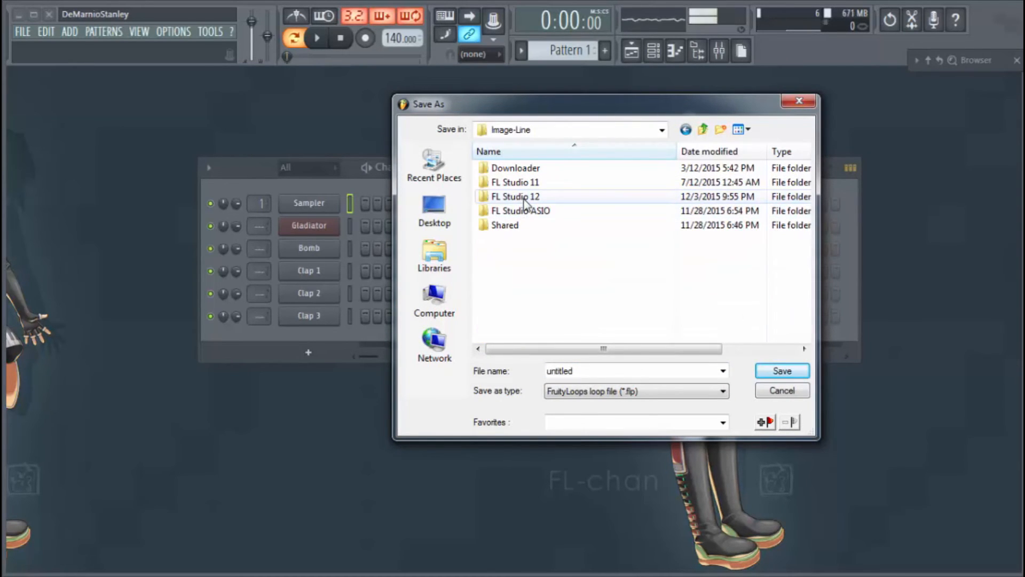
double_click(513, 196)
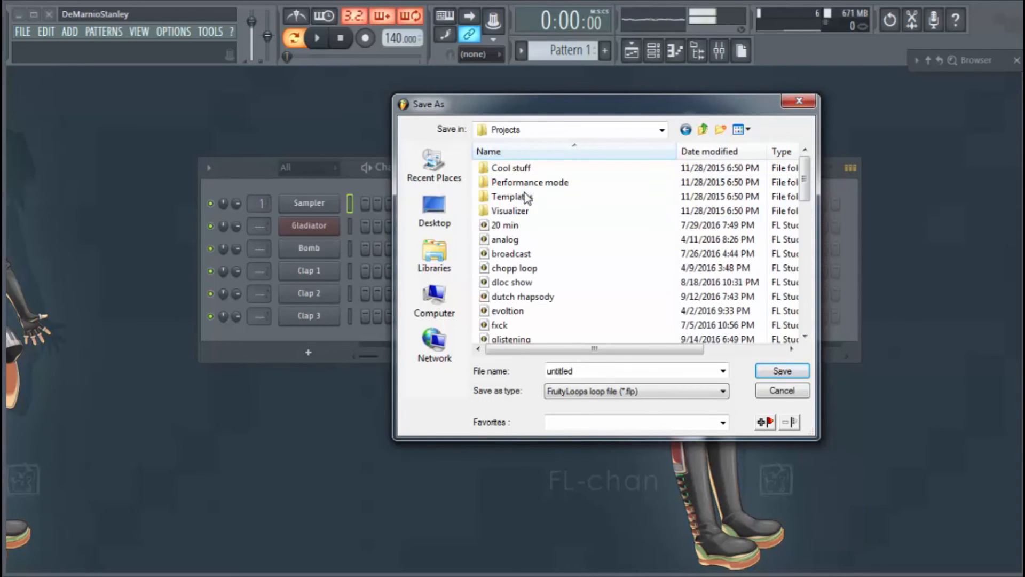
double_click(511, 197)
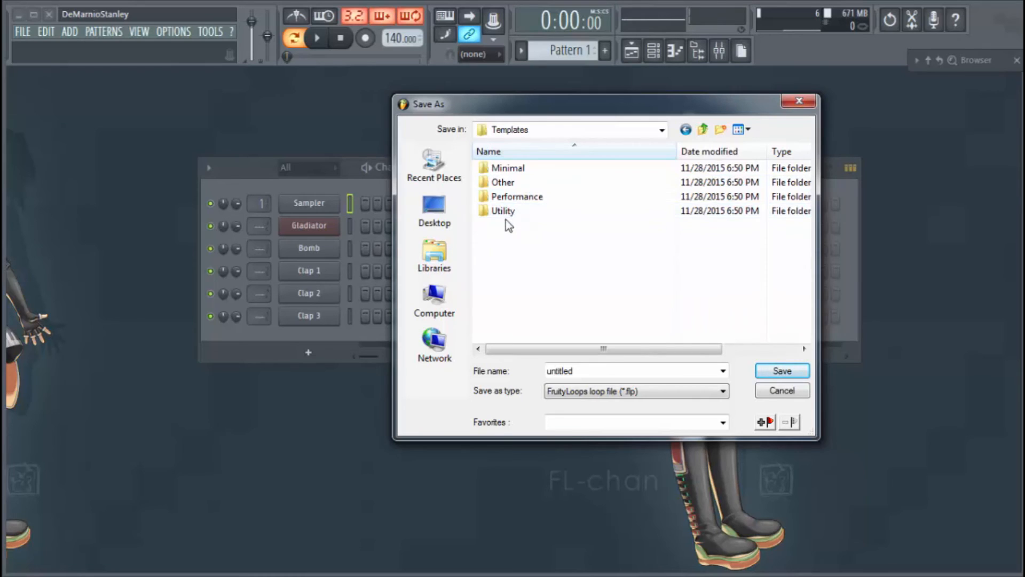
mouse_move(526, 305)
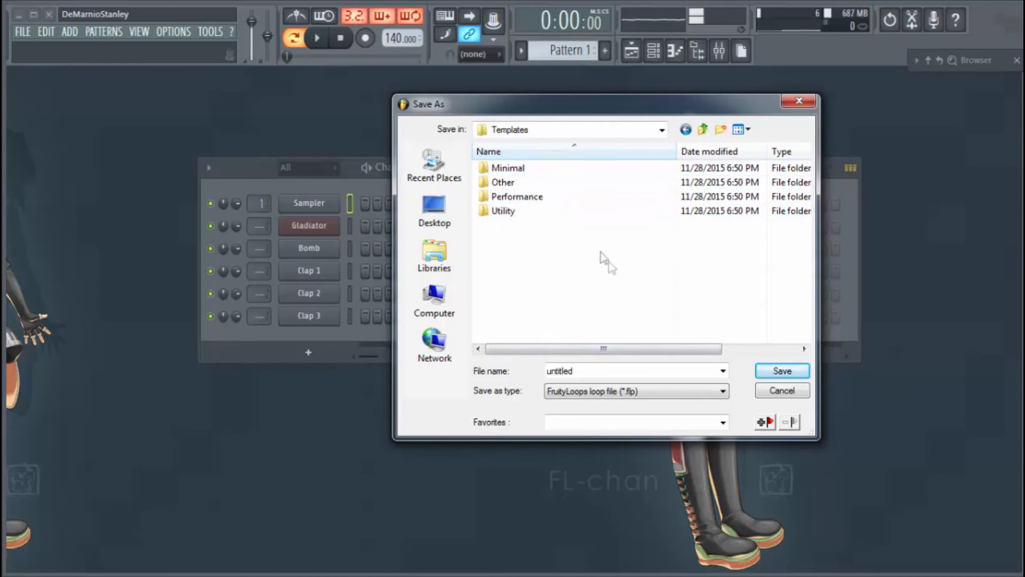
mouse_move(569, 327)
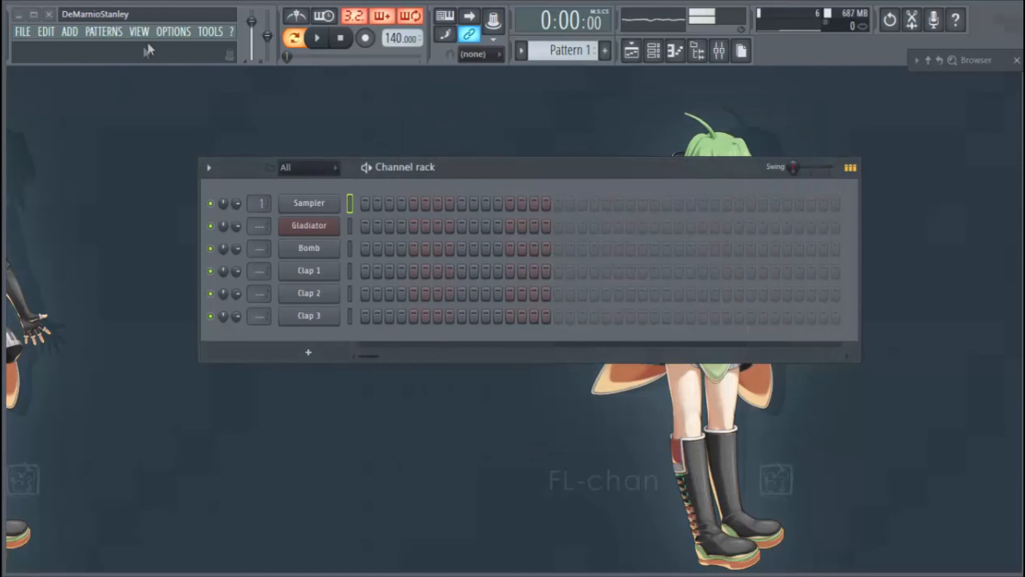
click(21, 31)
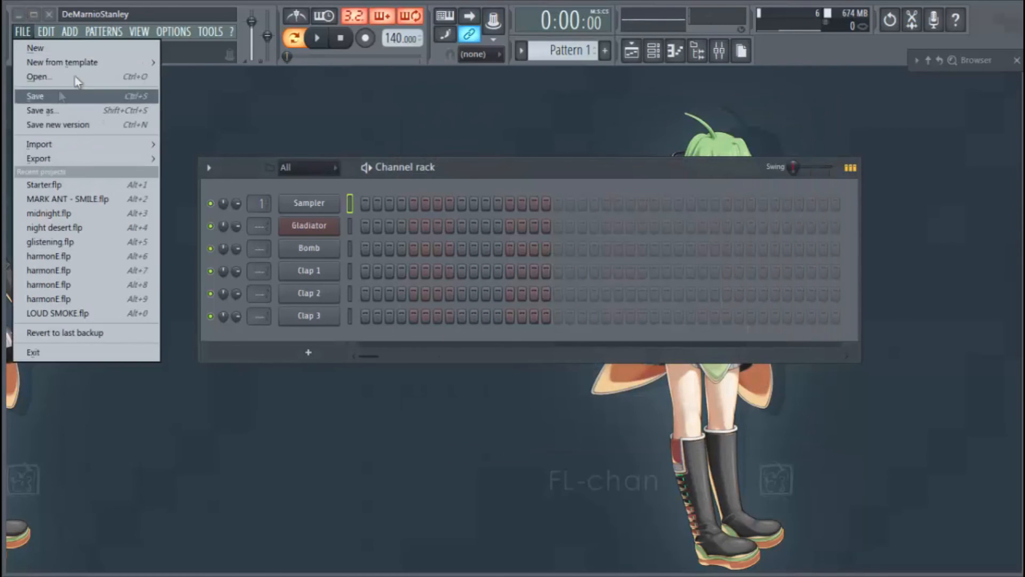